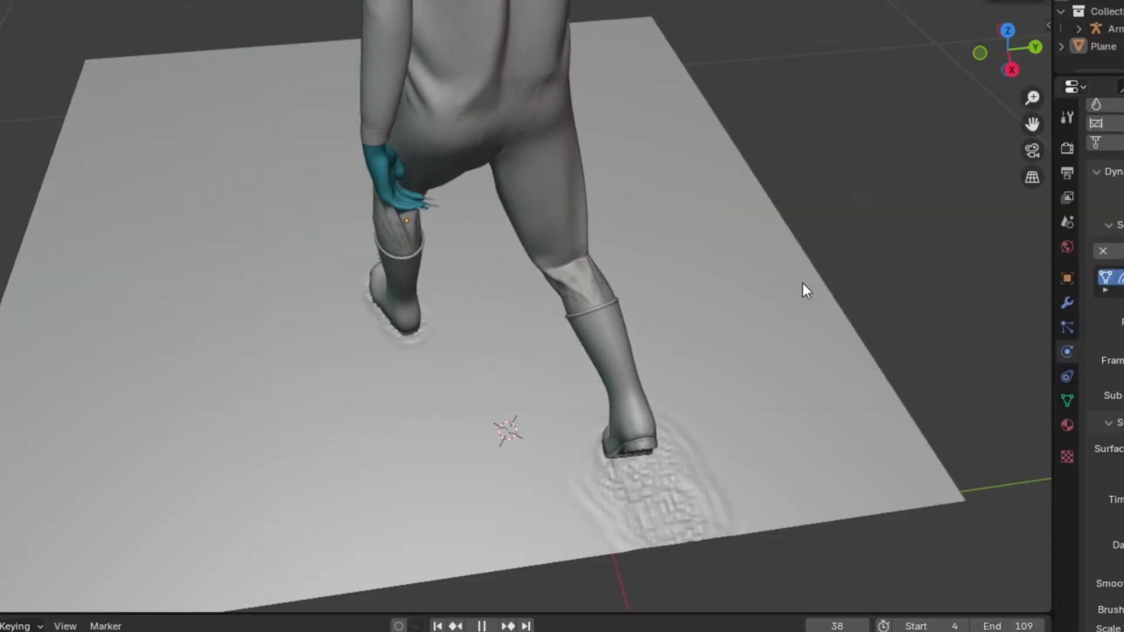
# Open the starting scene holding only Armature.001 on an empty grid in Layout.
pyautogui.click(480, 626)
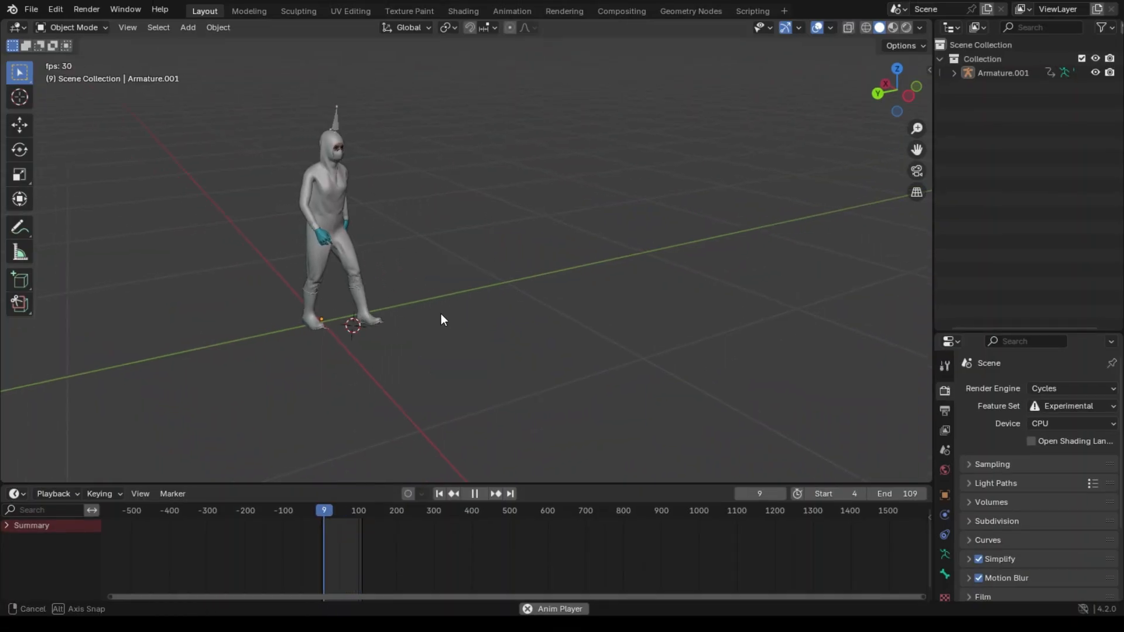
# Switch the lower area to the Nonlinear Animation editor to inspect the Walk strip.
pyautogui.click(16, 470)
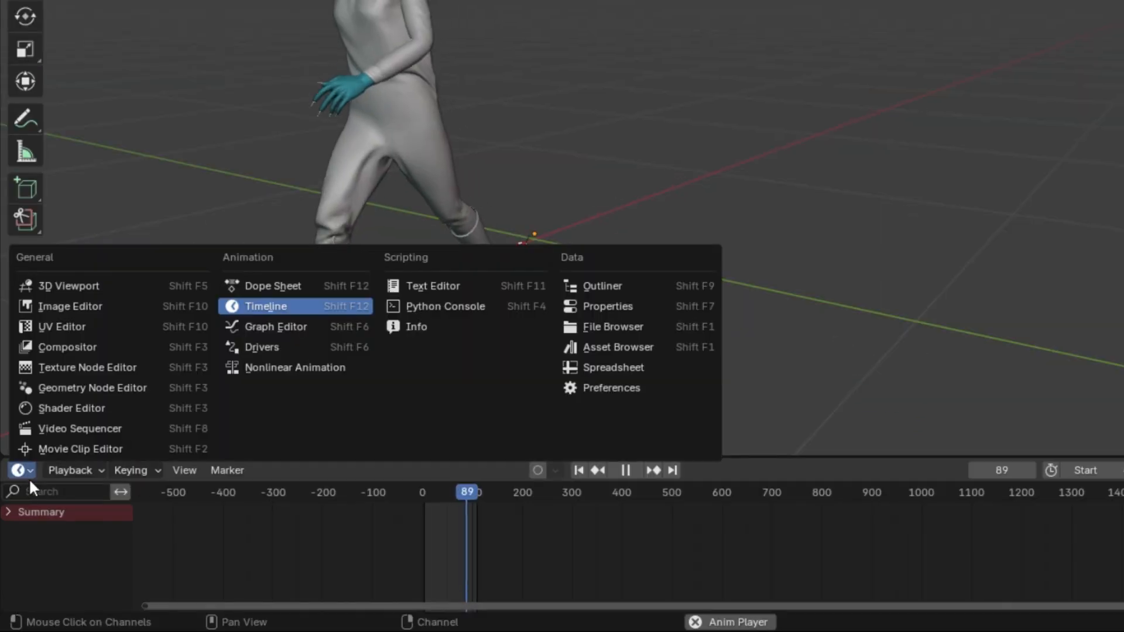
pyautogui.click(295, 367)
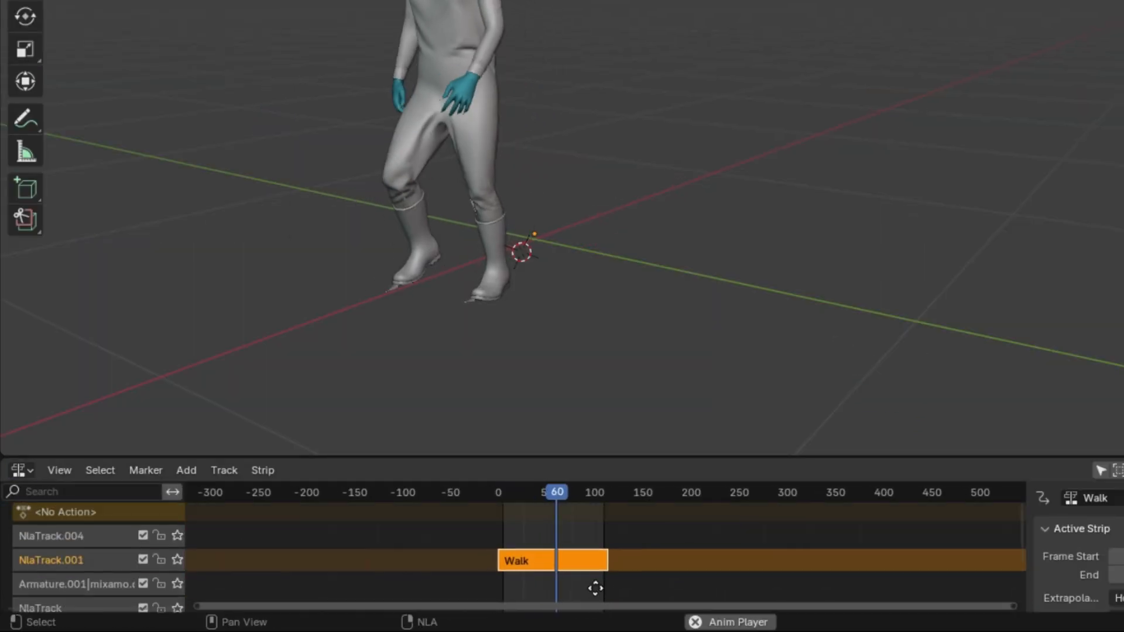
pyautogui.press('s')
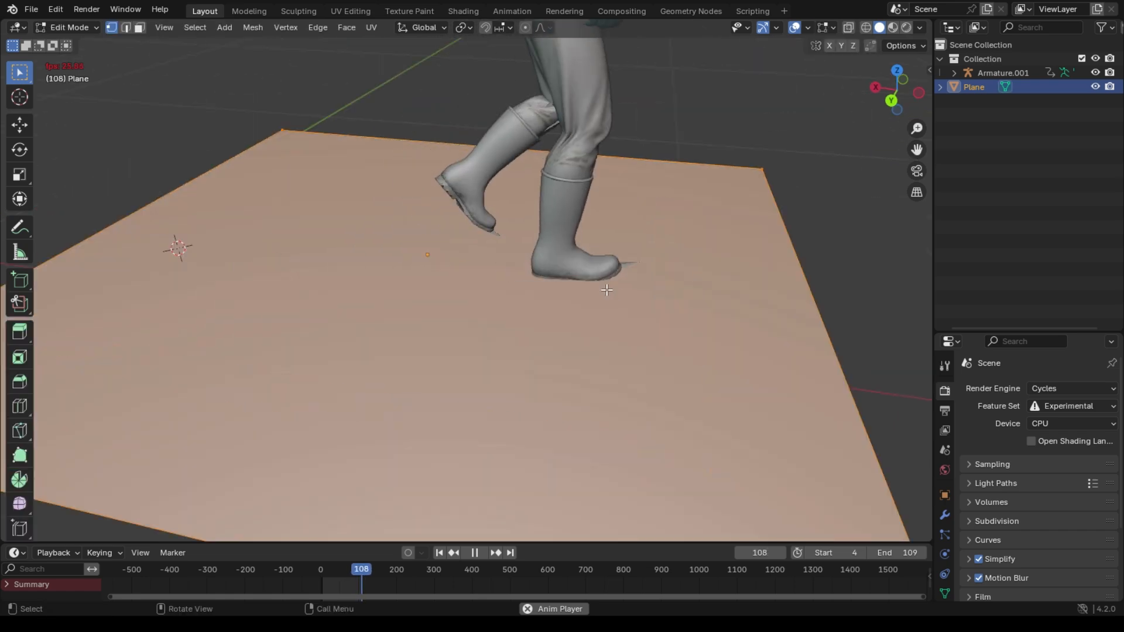
# Subdivide the plane's mesh with many cuts and return to Object Mode.
pyautogui.rightClick(607, 291)
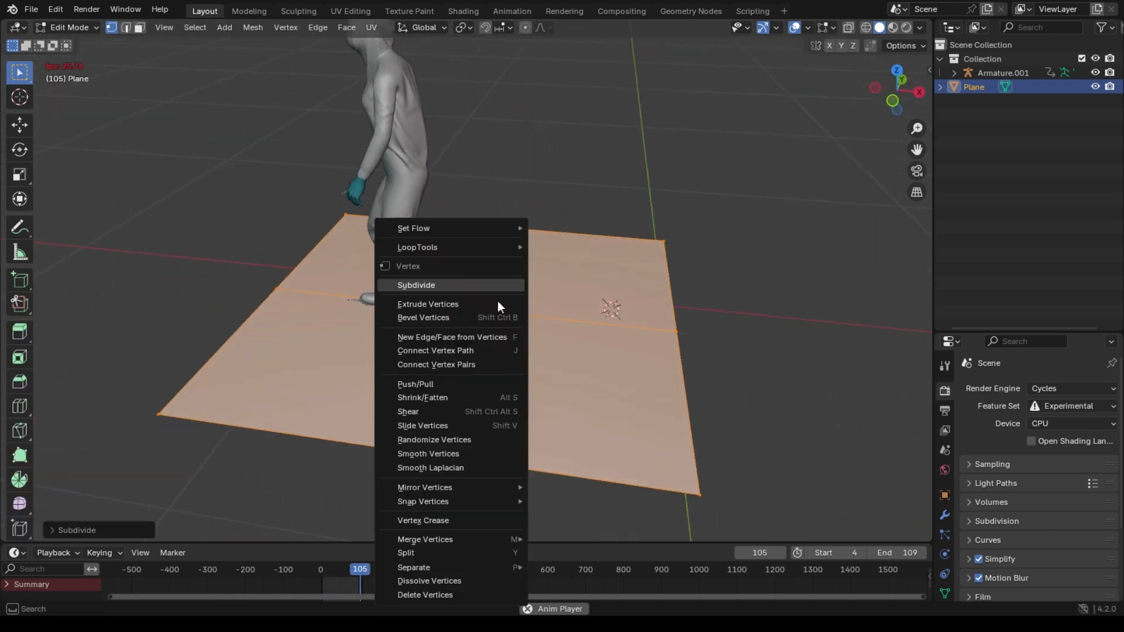
pyautogui.click(416, 284)
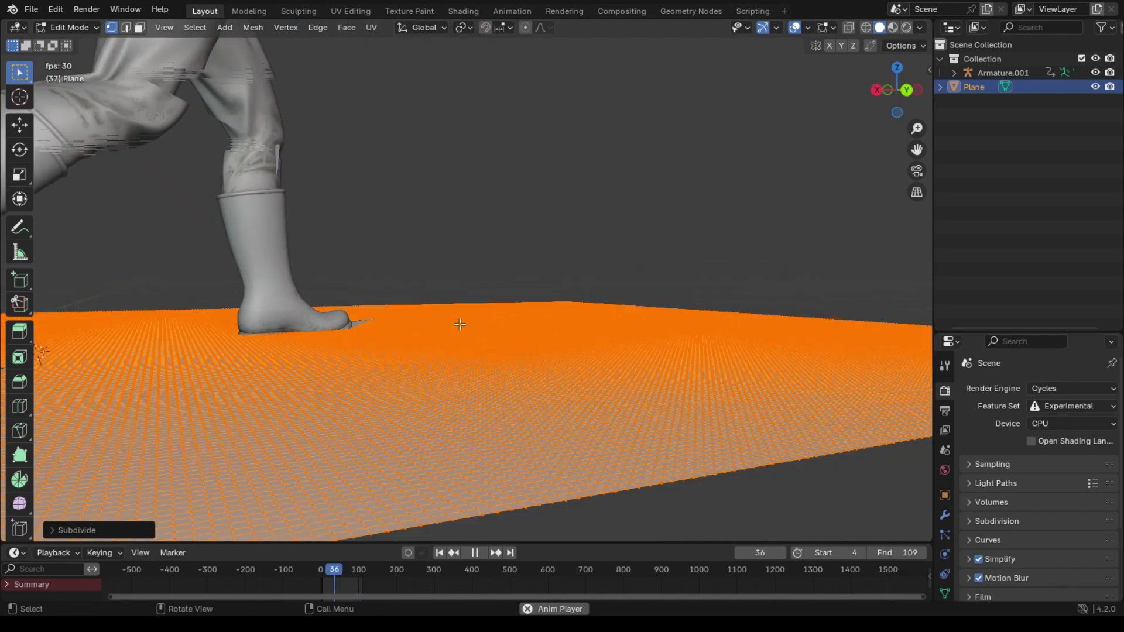
pyautogui.press('Tab')
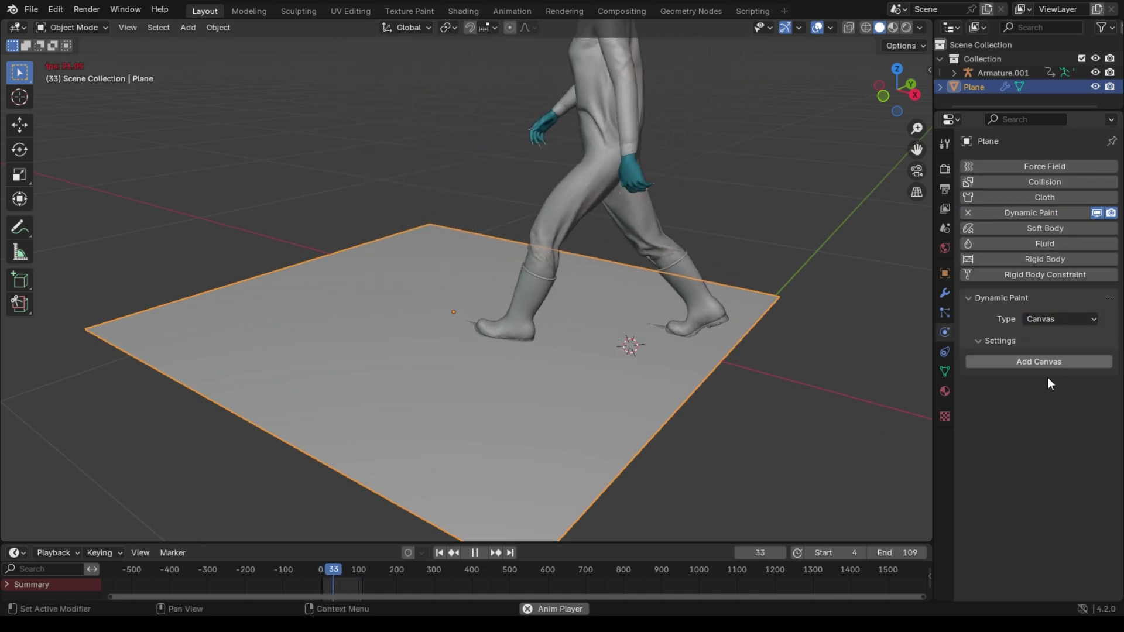
# Add Dynamic Paint as a canvas on the plane and as a brush on the character.
pyautogui.click(1038, 361)
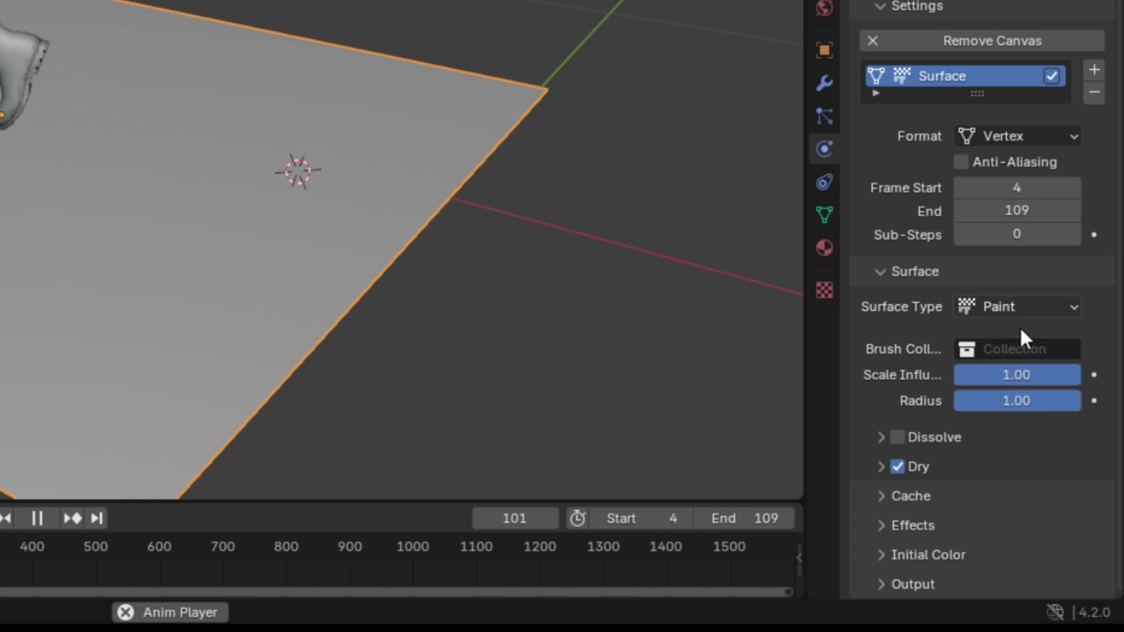
pyautogui.click(1016, 306)
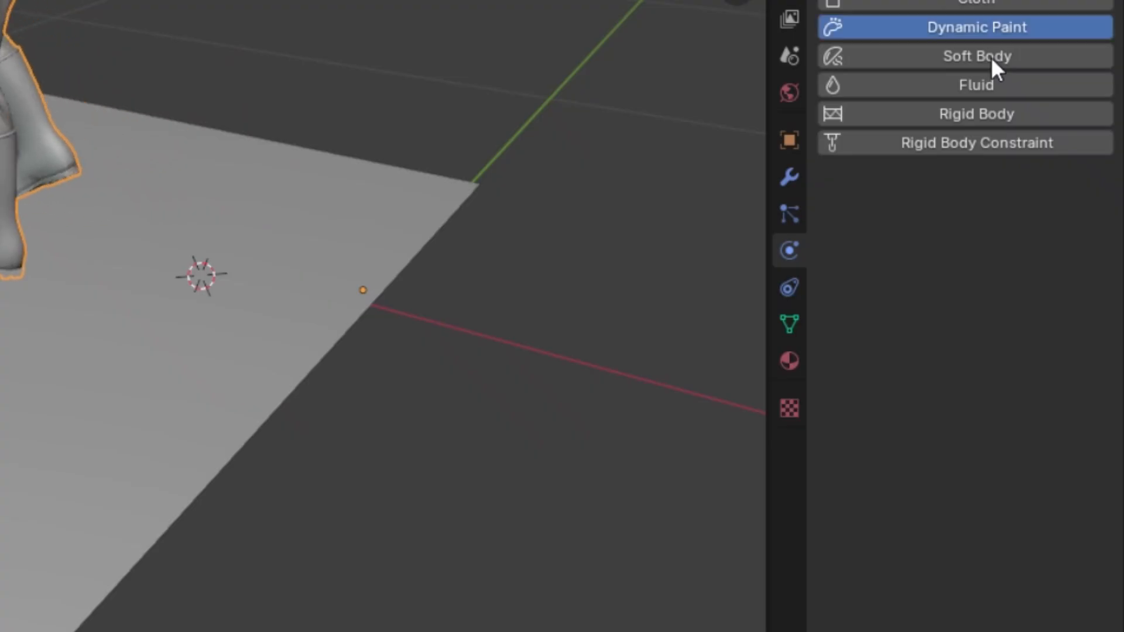
pyautogui.click(964, 26)
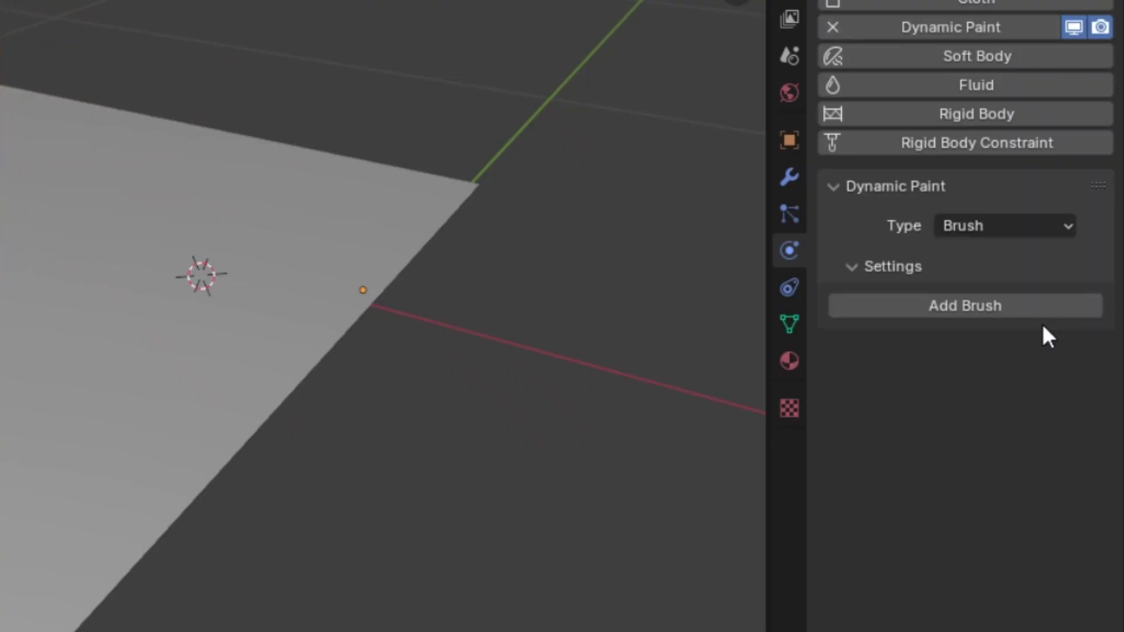
pyautogui.click(964, 306)
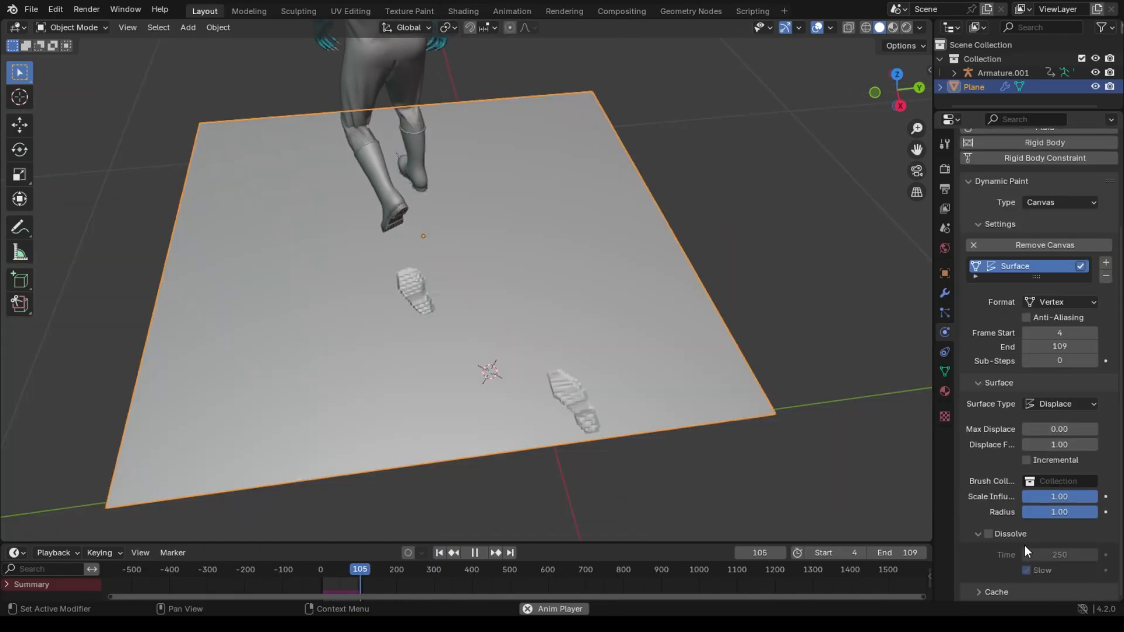
# Change the canvas Surface Type from Displace to Waves and play the animation.
pyautogui.click(1062, 404)
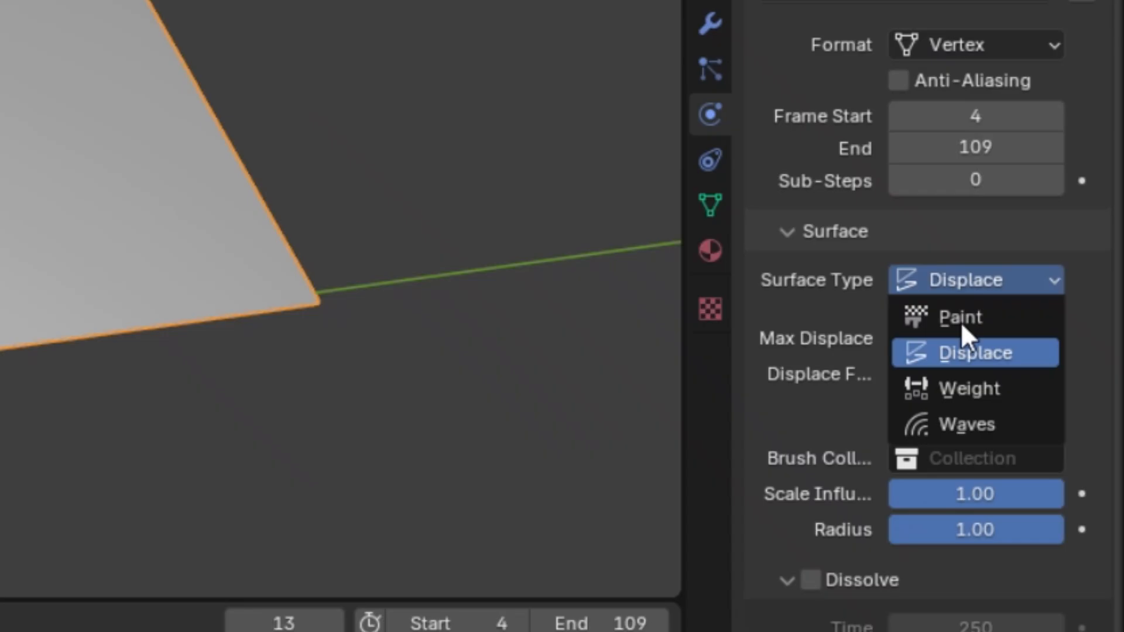
pyautogui.click(967, 424)
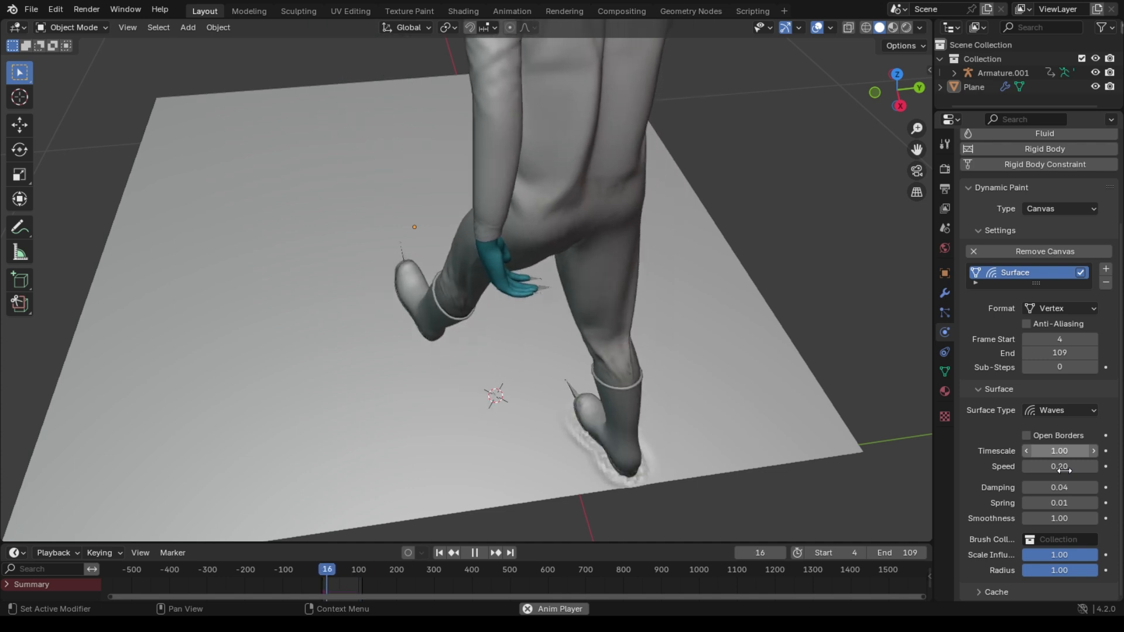
pyautogui.click(473, 571)
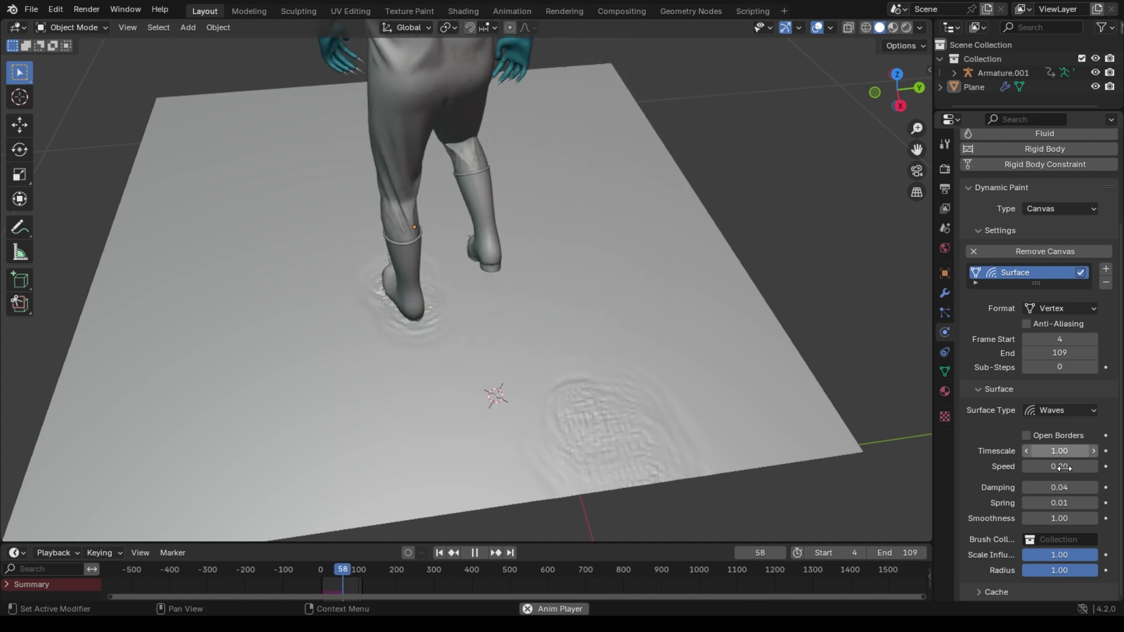
pyautogui.click(473, 552)
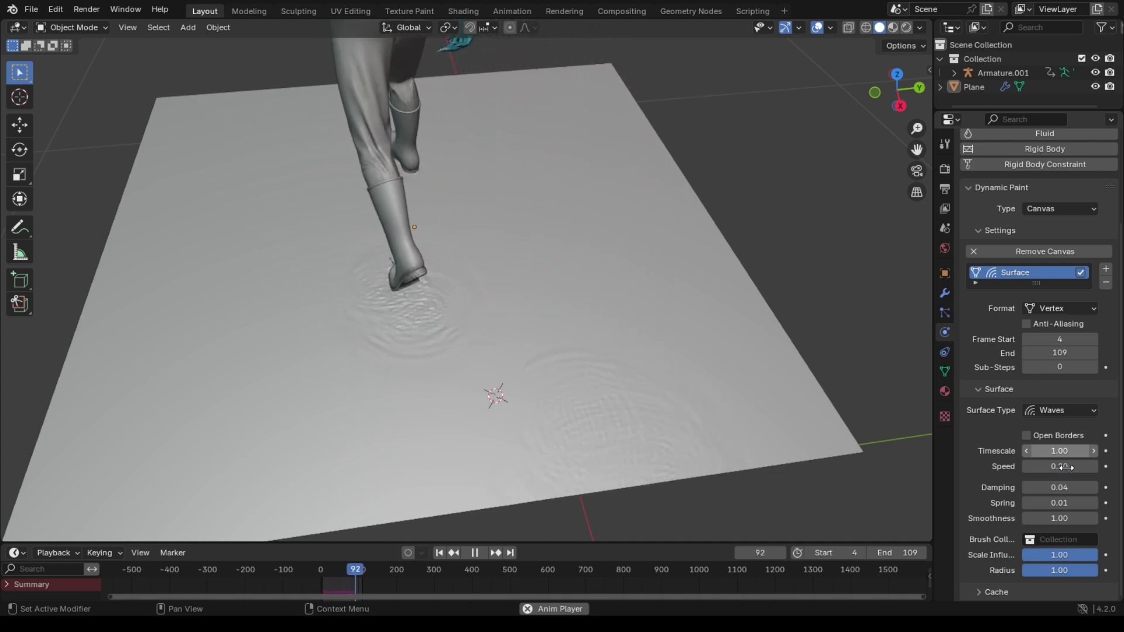
pyautogui.click(510, 553)
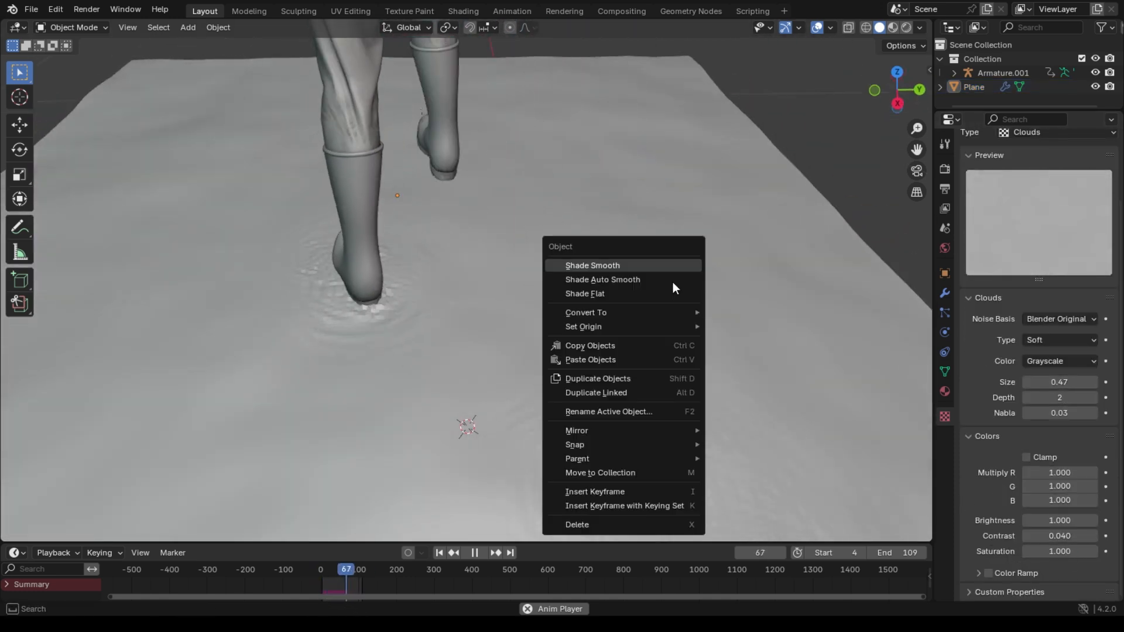
# Apply Shade Smooth to the ground plane from its Object context menu.
pyautogui.click(591, 266)
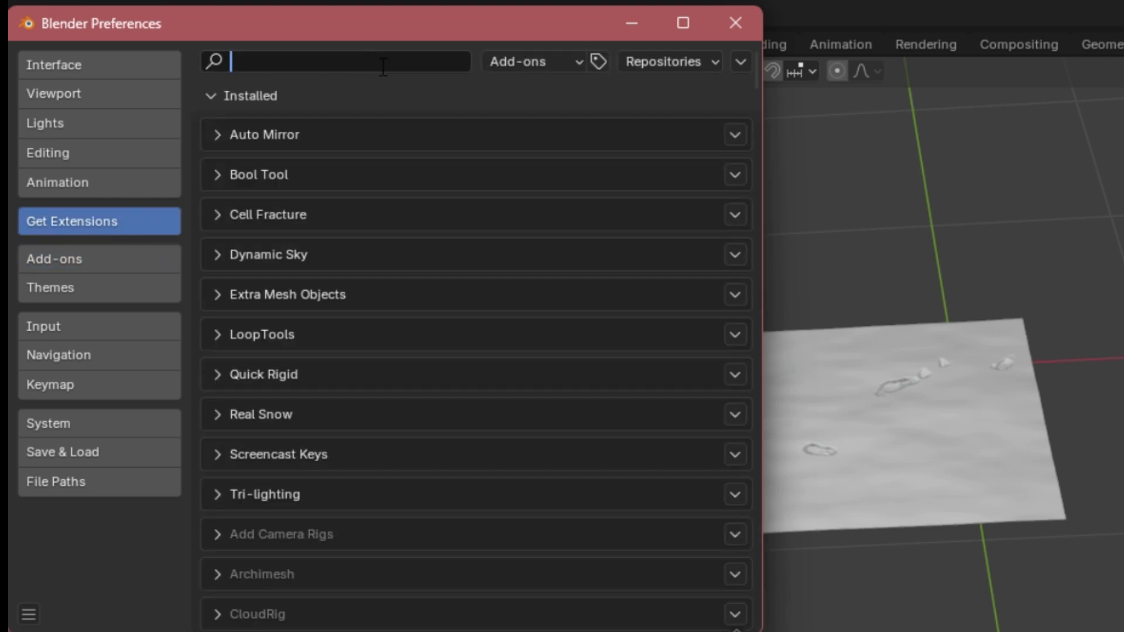
# Search the installed add-ons for the Real Snow add-on.
pyautogui.click(735, 22)
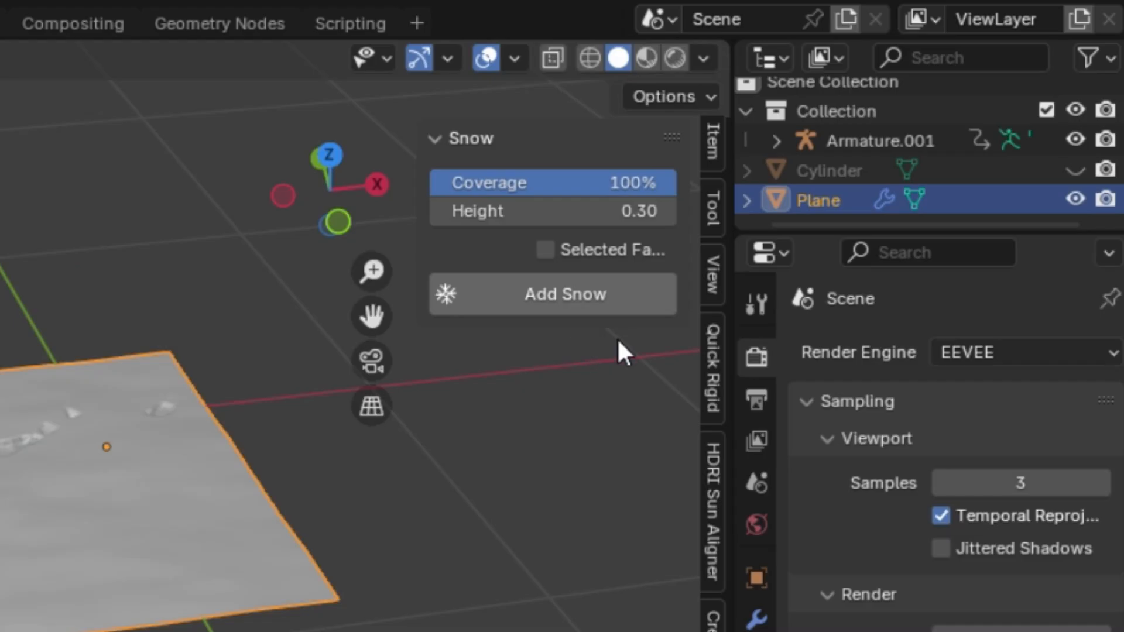
pyautogui.moveTo(578, 346)
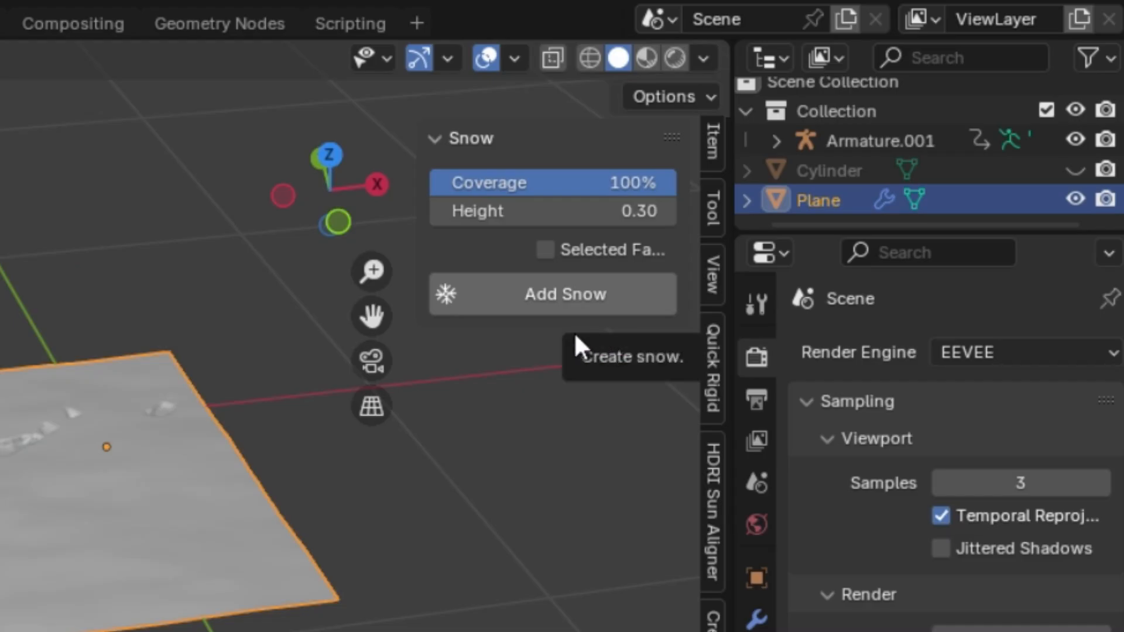
# Add the snow layer, make it a Dynamic Paint Displace canvas, and play the animation.
pyautogui.click(552, 294)
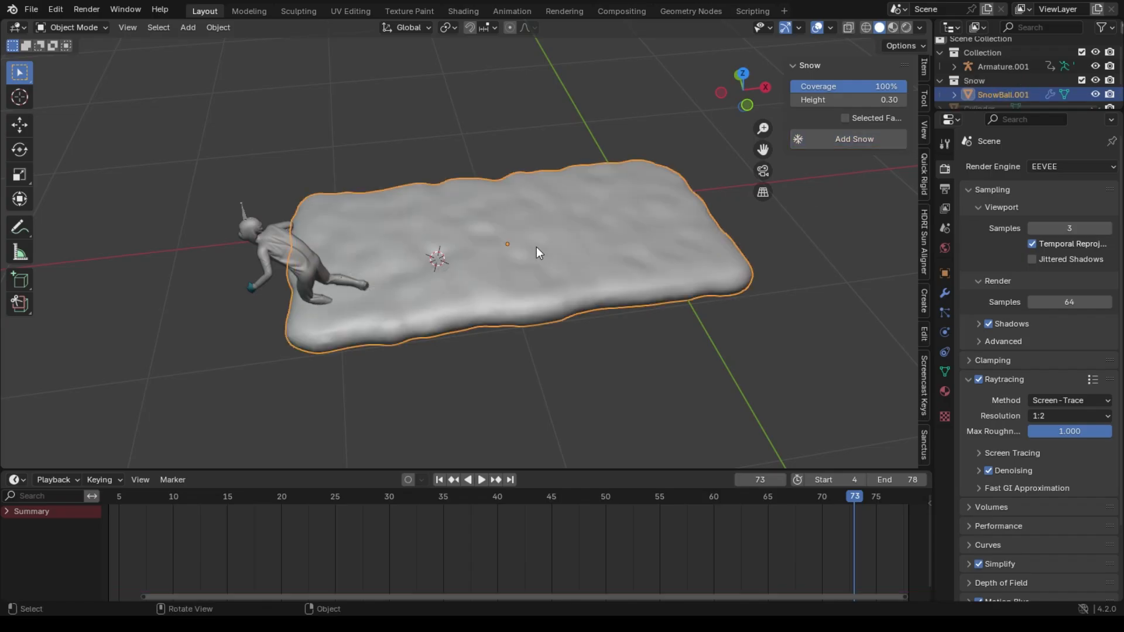
pyautogui.click(481, 479)
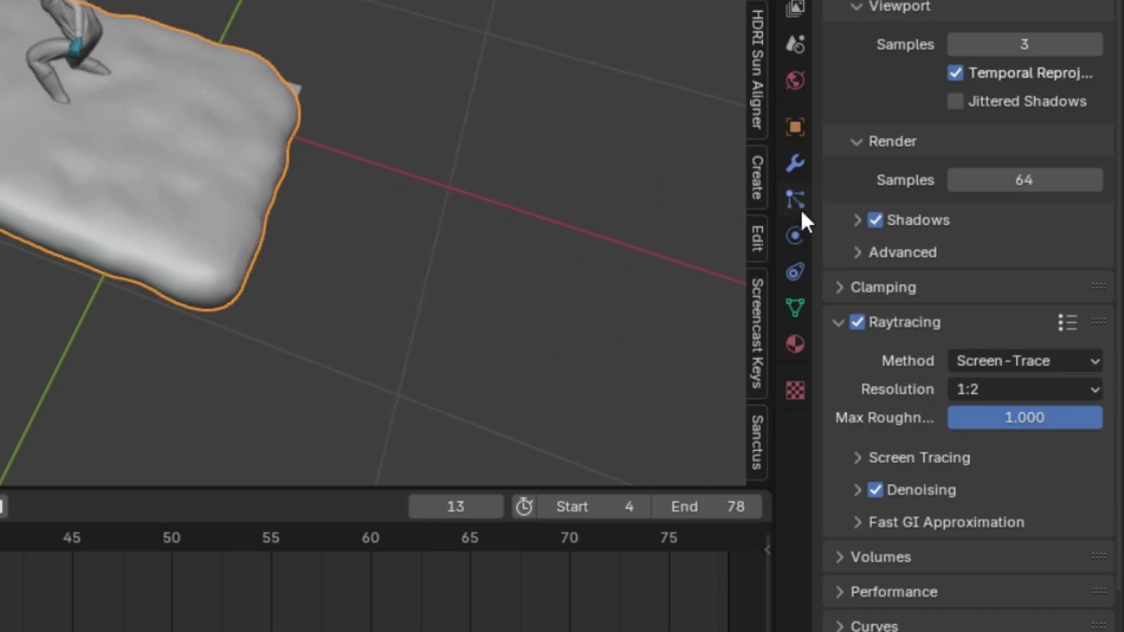
pyautogui.click(795, 236)
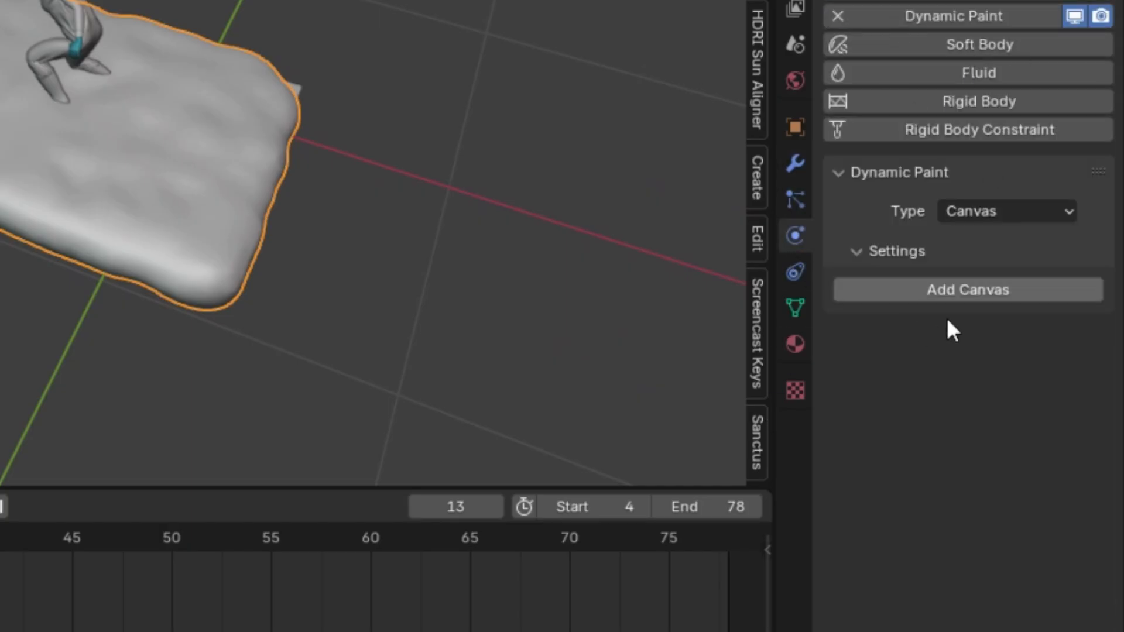
pyautogui.click(966, 290)
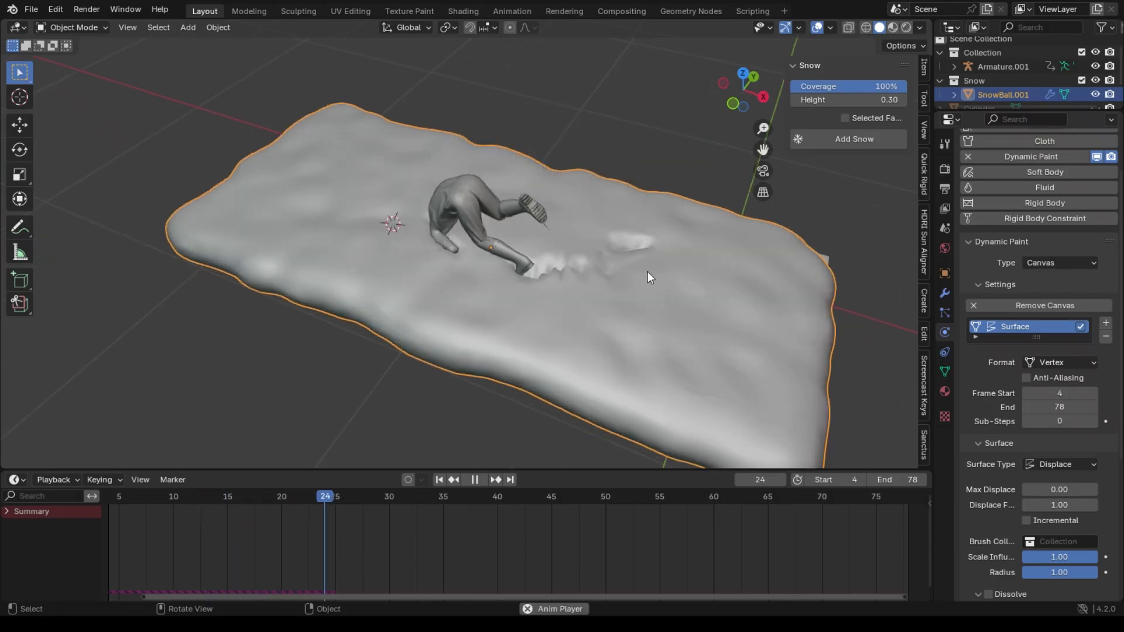
pyautogui.click(486, 496)
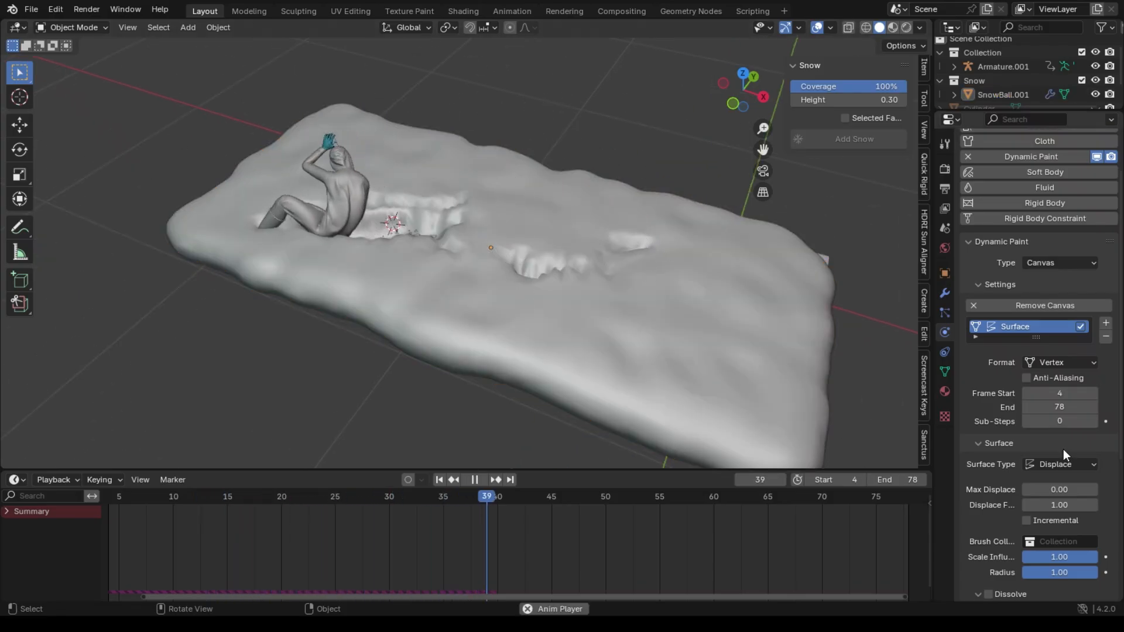
pyautogui.click(474, 479)
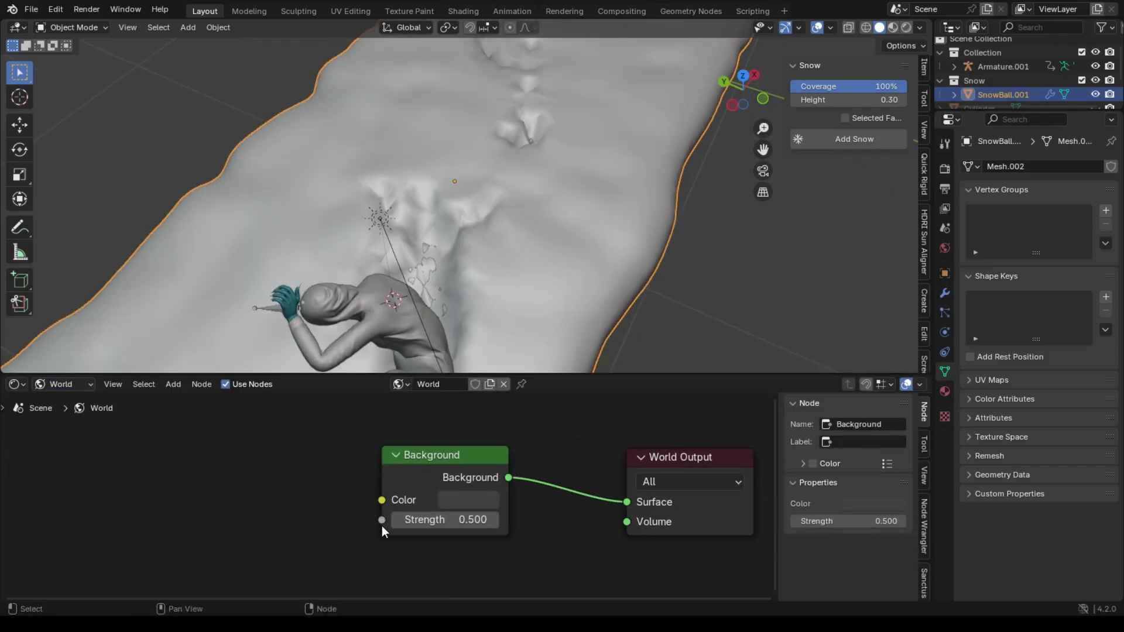
# Search 'envie' and add an Environment Texture node to the World shader.
pyautogui.write('envie')
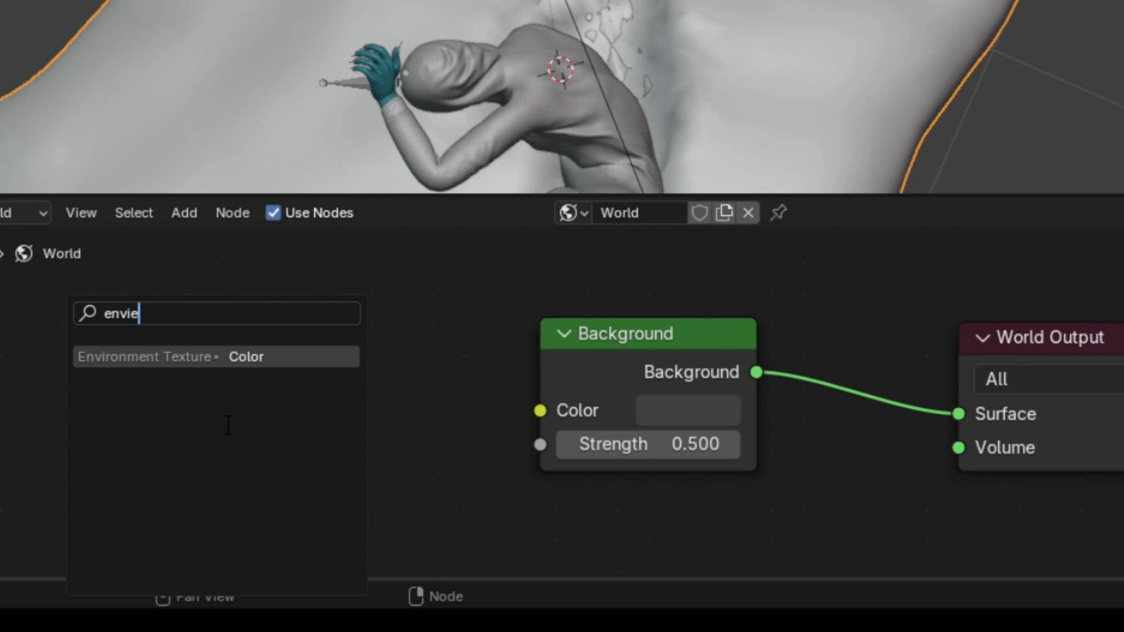
pyautogui.click(215, 356)
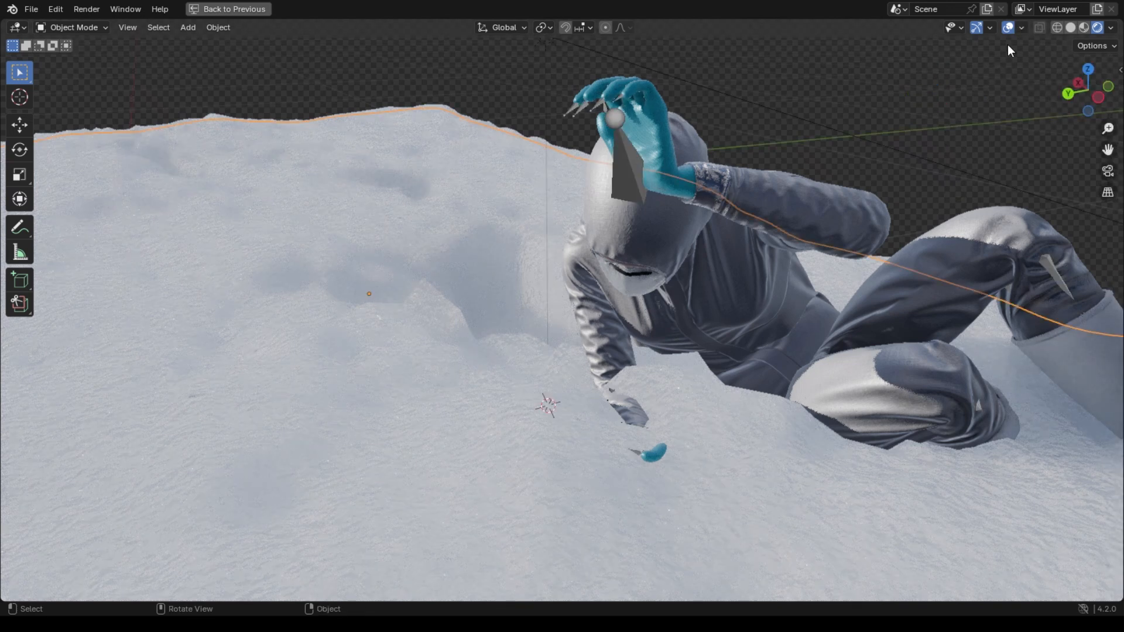
# Add a 1.00-high snow mound on the selected plane faces and move it into place.
pyautogui.click(228, 9)
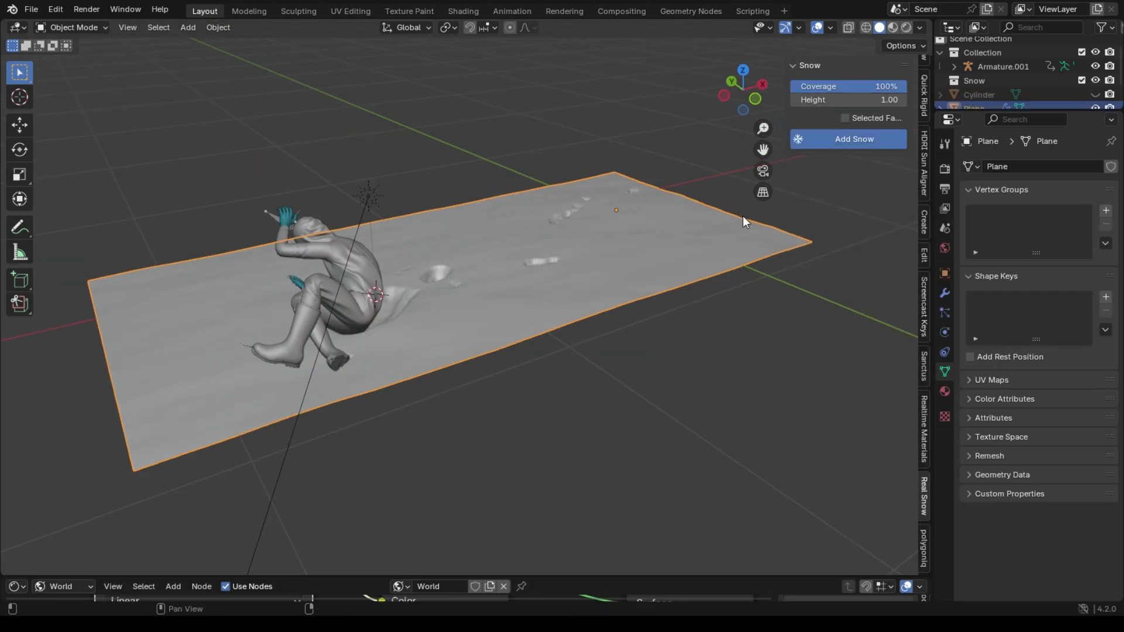
pyautogui.click(852, 139)
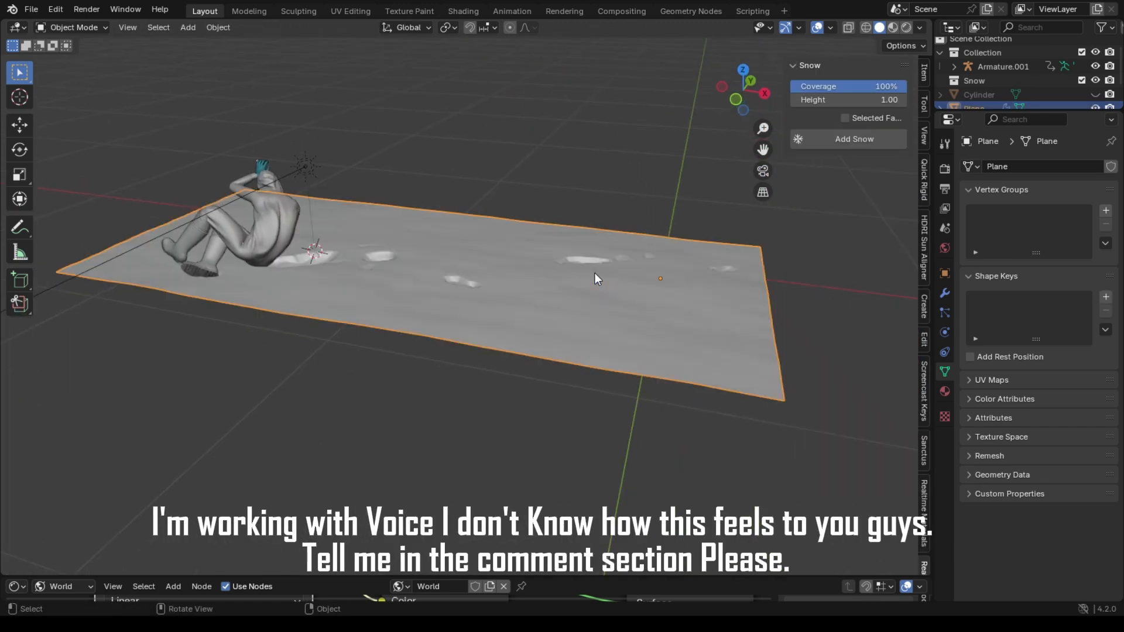
pyautogui.click(845, 118)
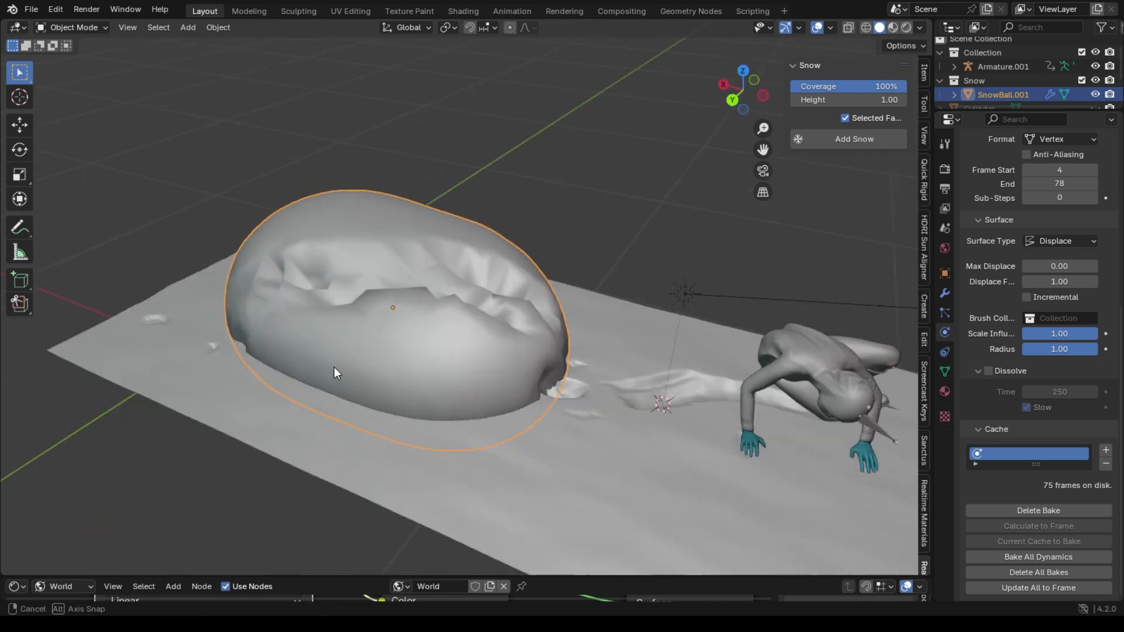
pyautogui.press('z')
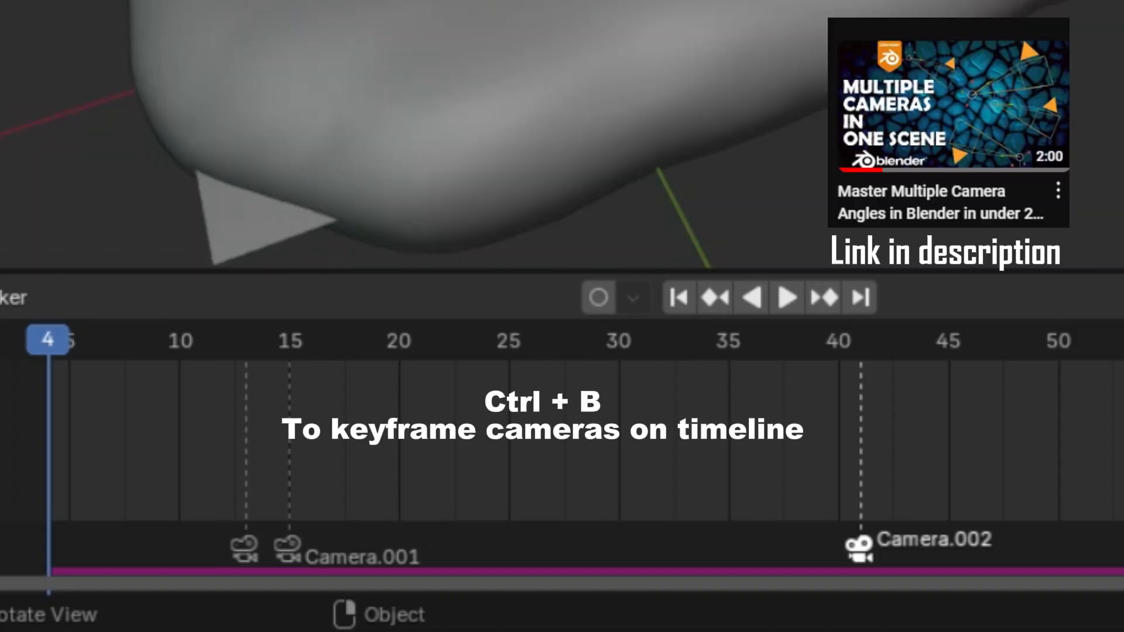
# Play the animation to preview marker camera switches, briefly maximizing the 3D view, then restore the layout.
pyautogui.click(786, 297)
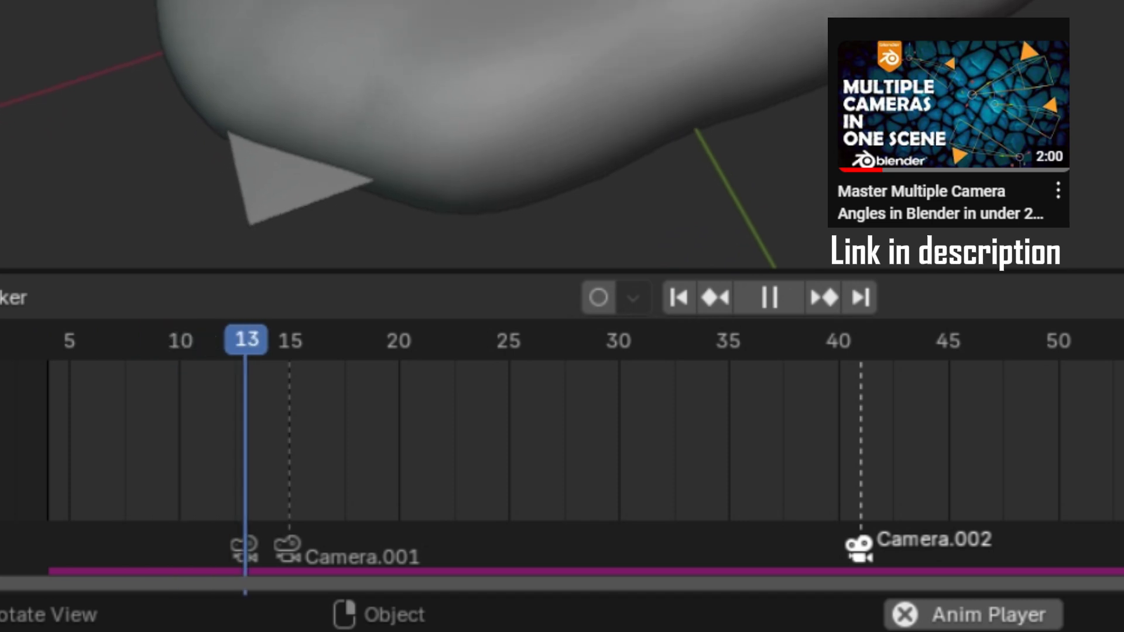
pyautogui.press('ctrl+space')
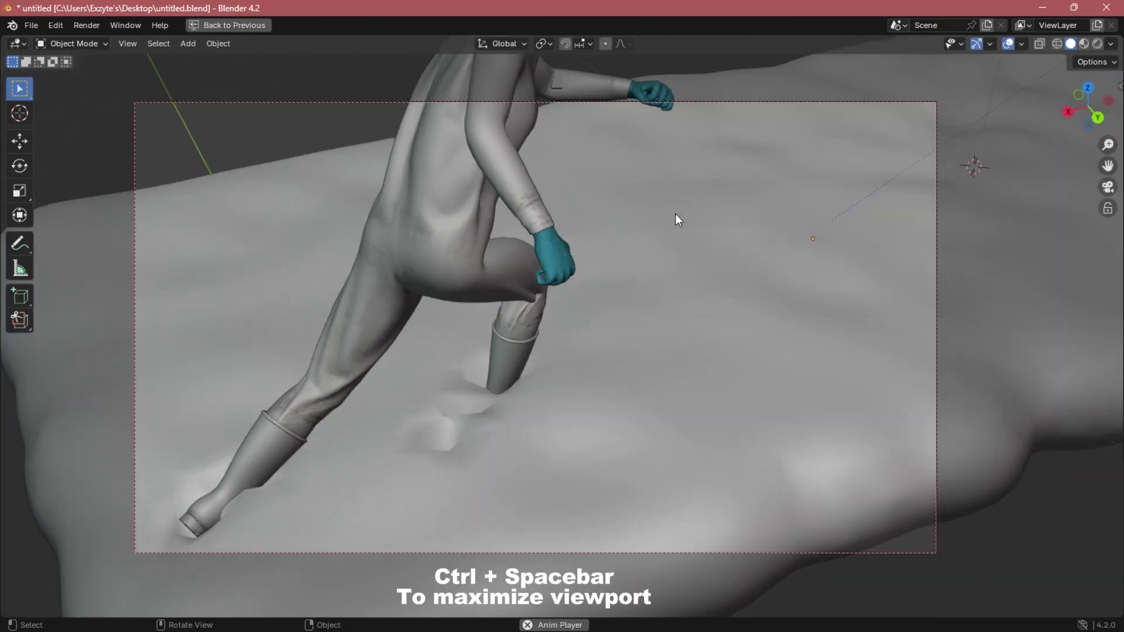
pyautogui.press('ctrl+space')
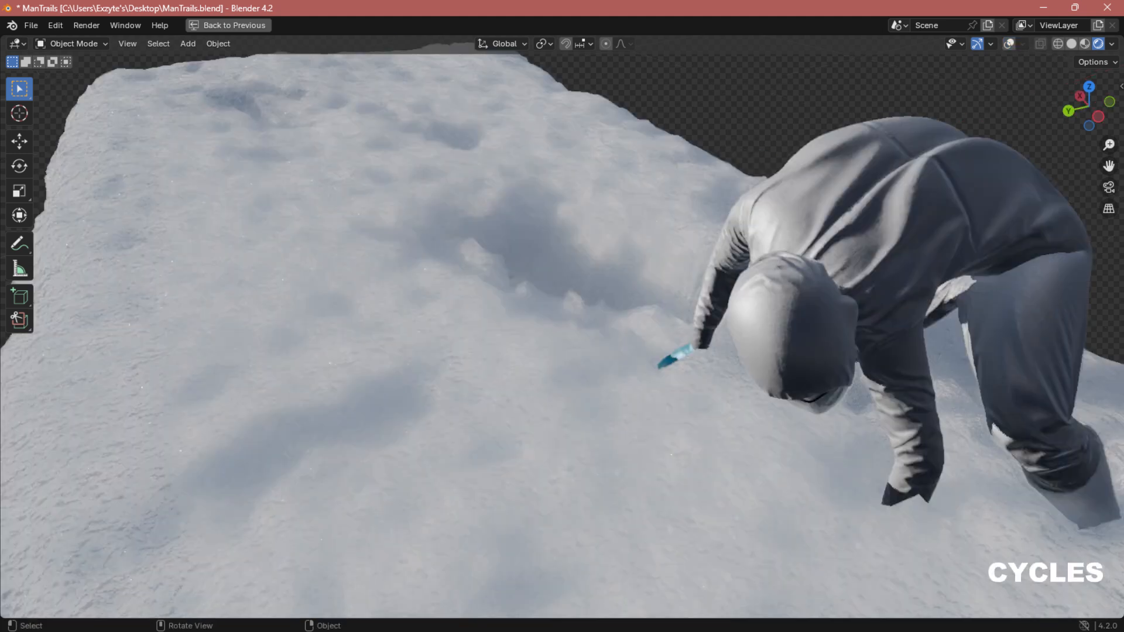
pyautogui.click(228, 25)
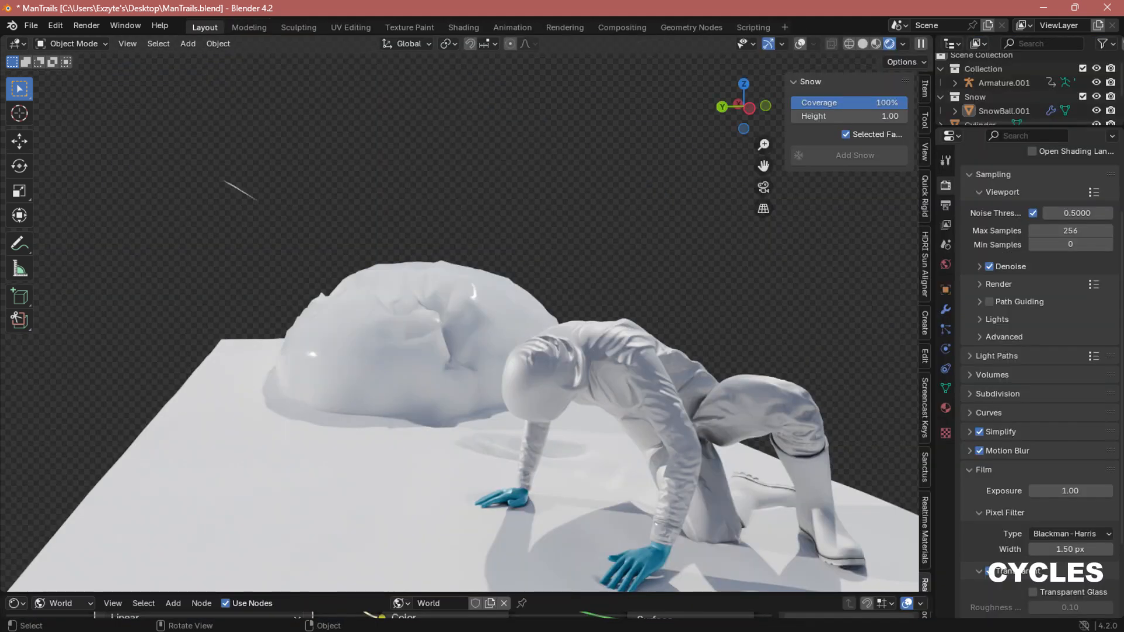